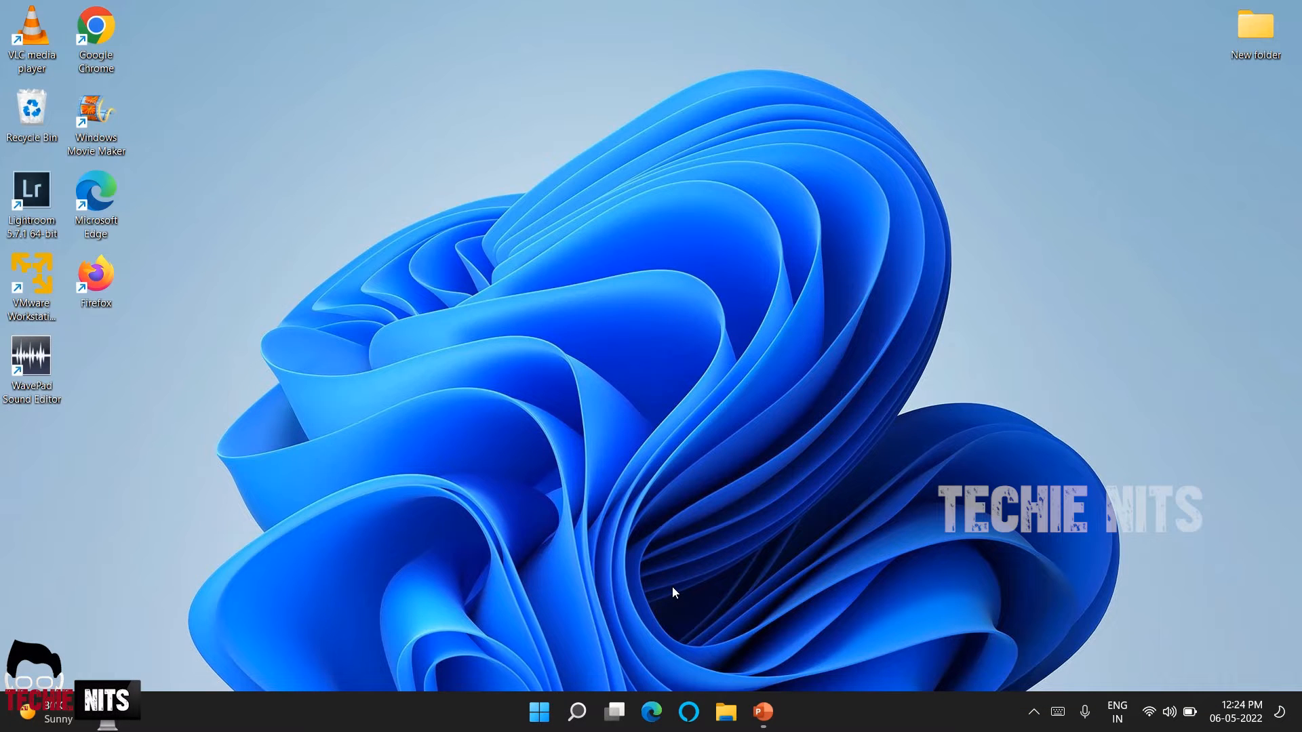
# Search Windows for 'control Panel' so the Control Panel app appears as best match
pyautogui.click(576, 712)
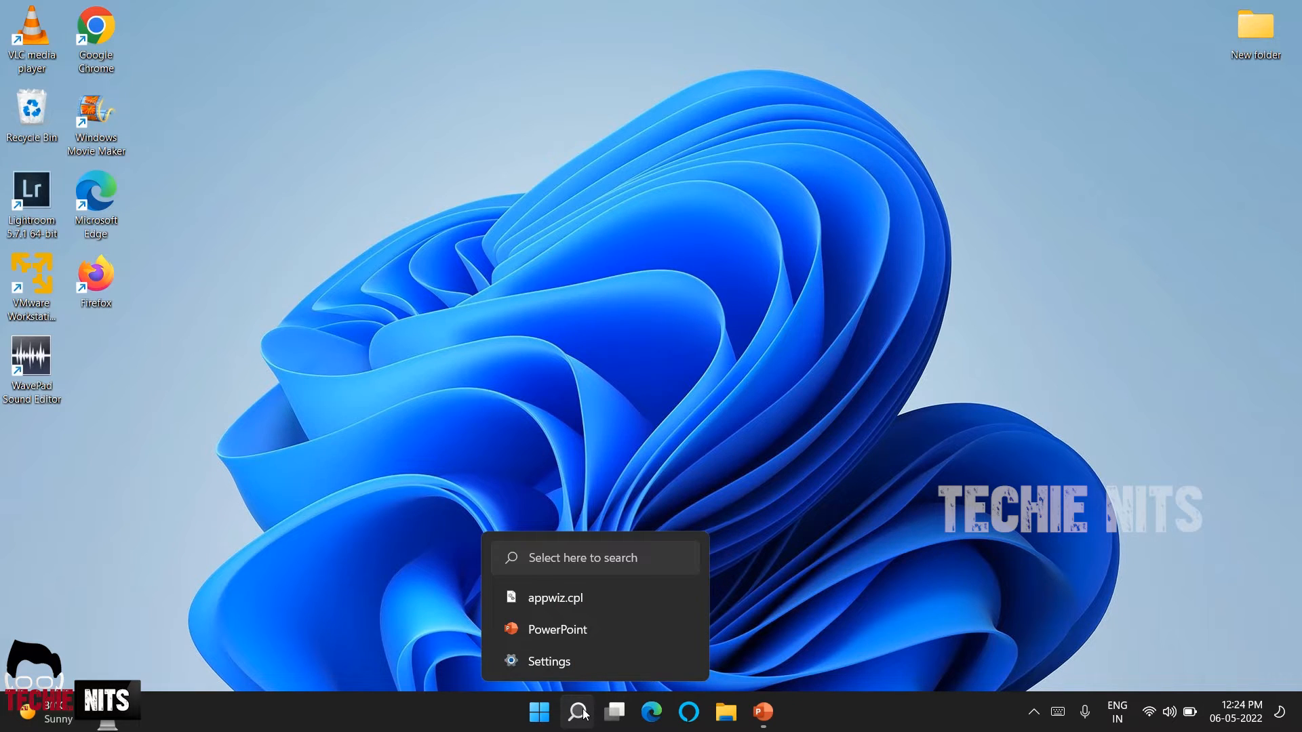
pyautogui.click(576, 712)
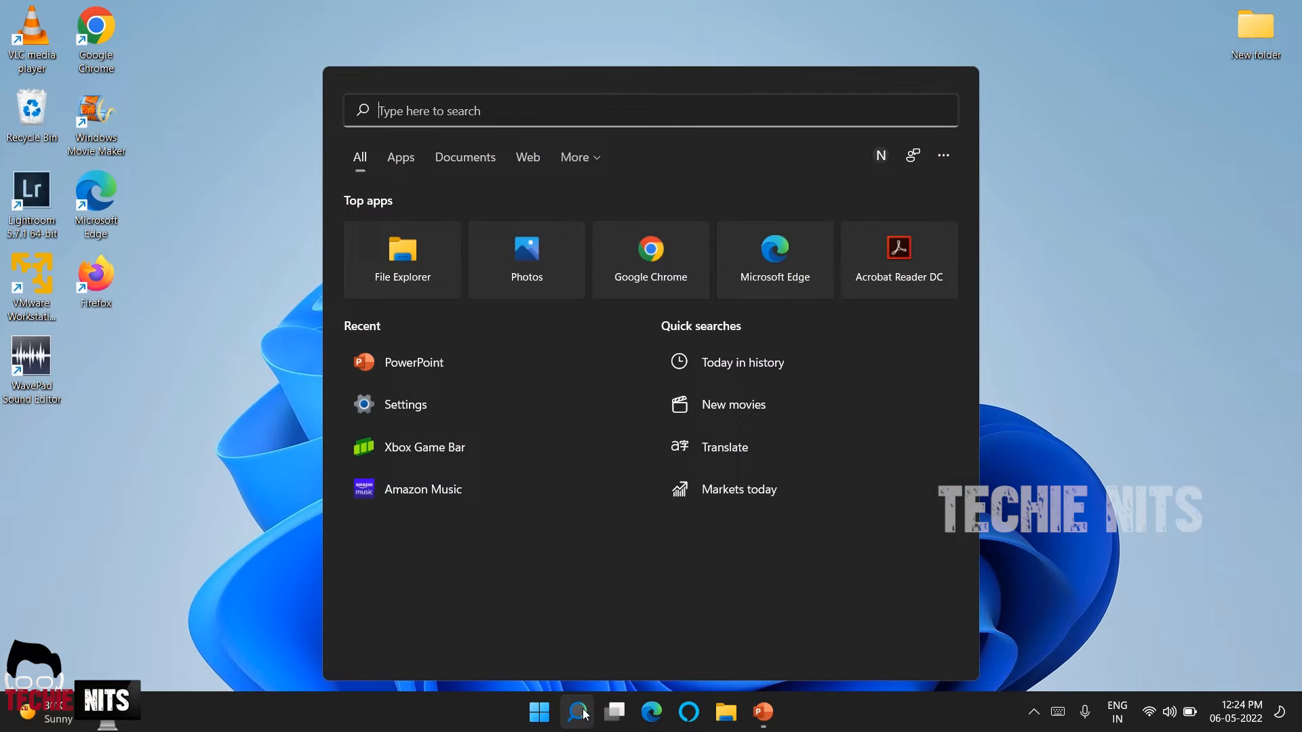
pyautogui.write('control Panel')
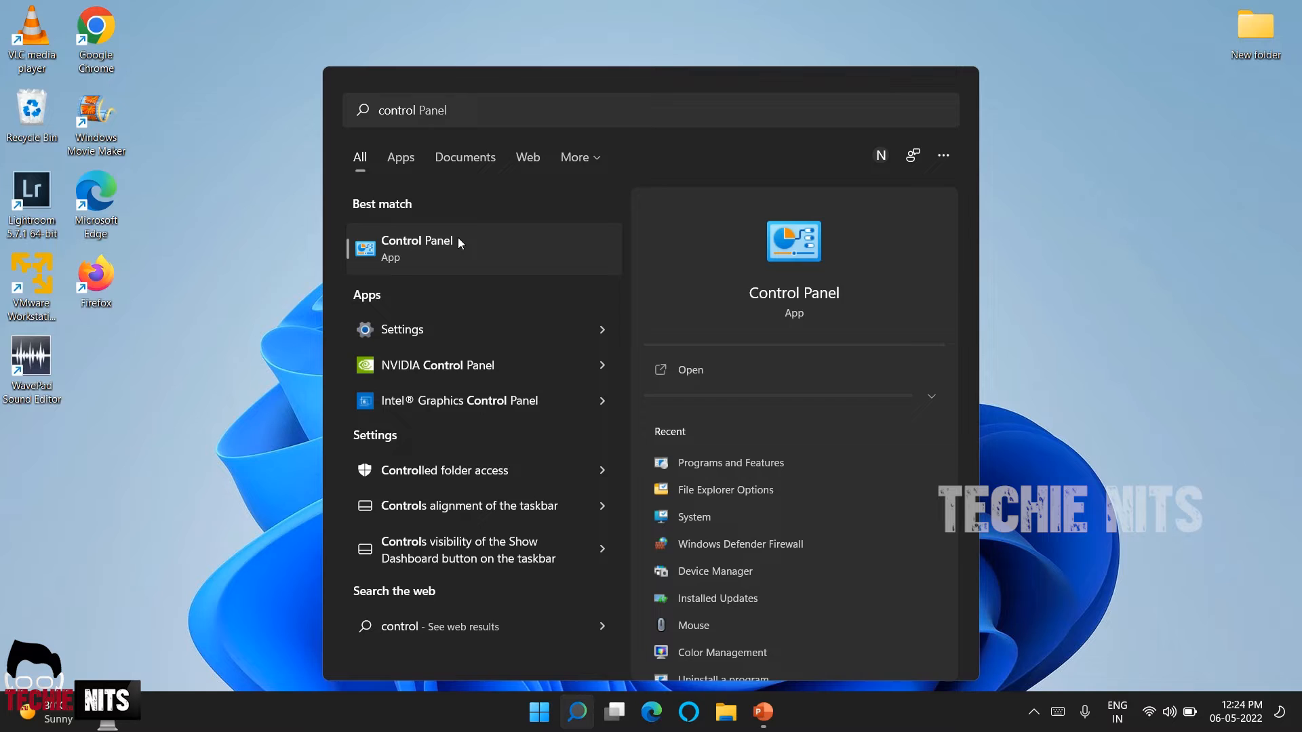
# Launch Control Panel from the search results, showing All Control Panel Items
pyautogui.click(417, 246)
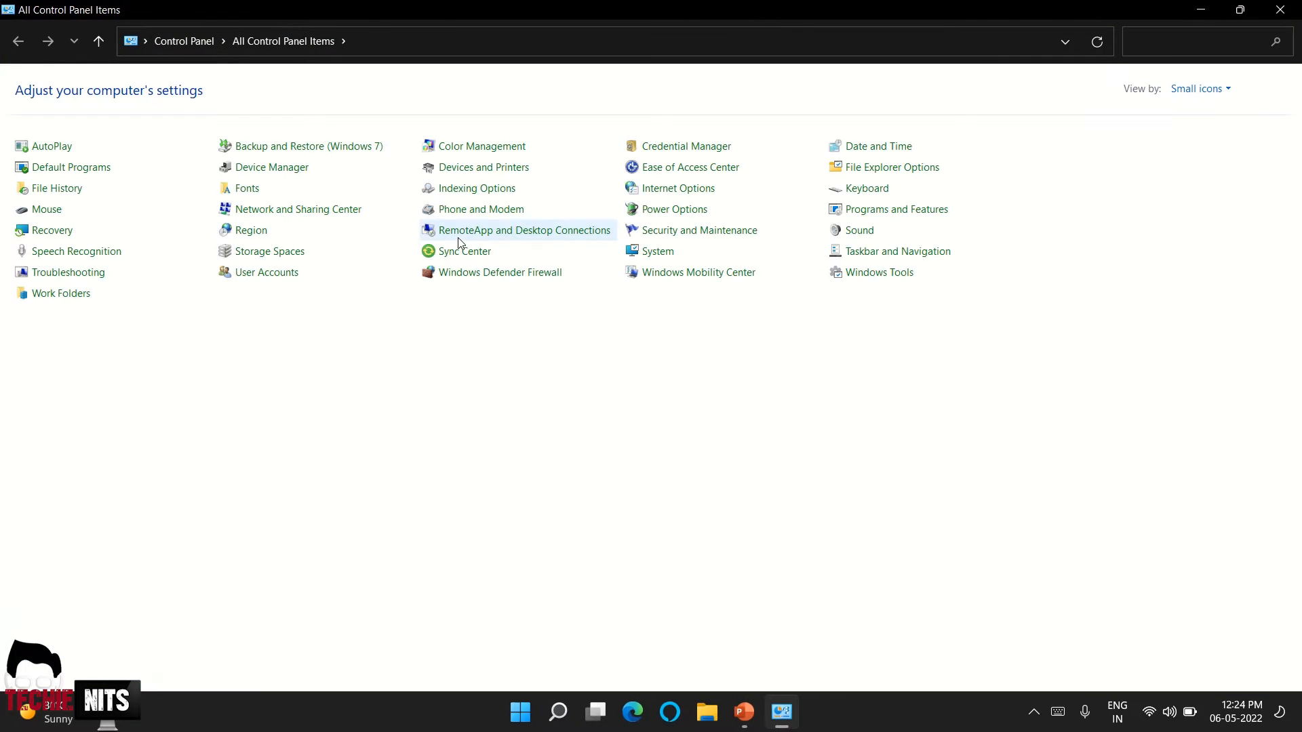
pyautogui.moveTo(593, 449)
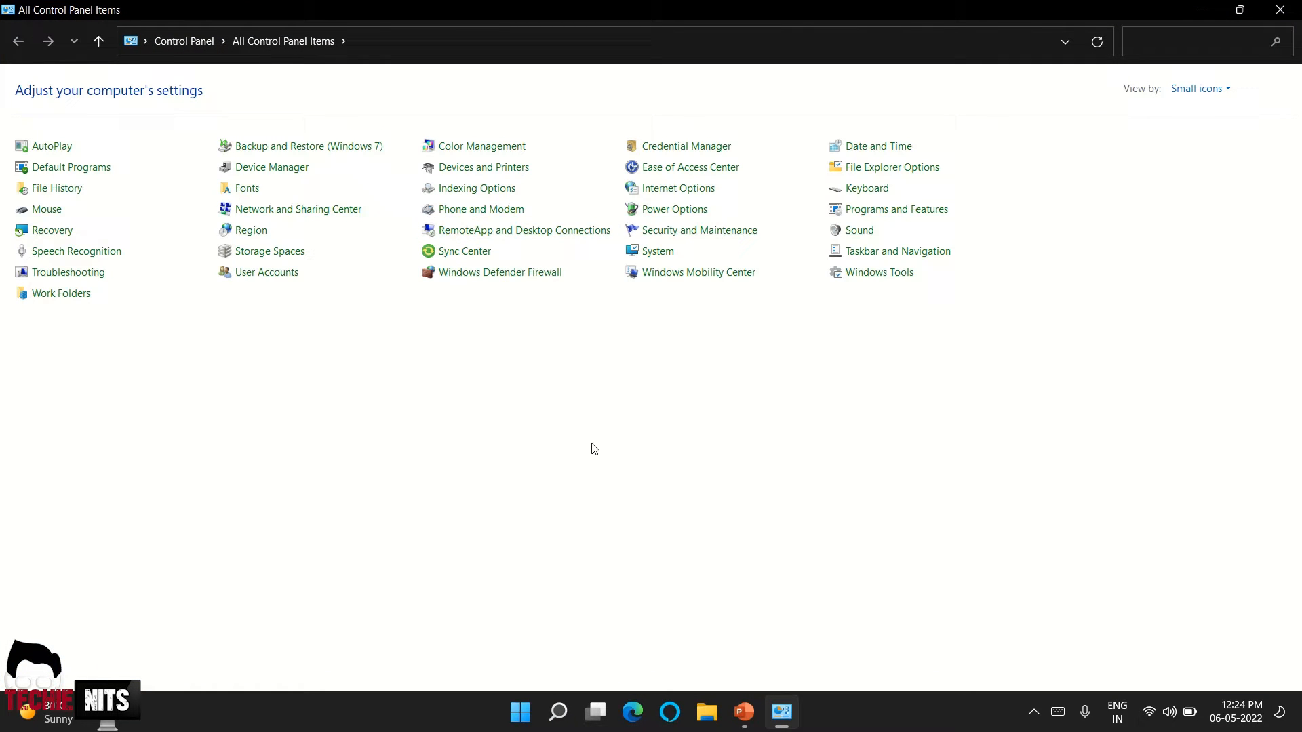
pyautogui.moveTo(860, 246)
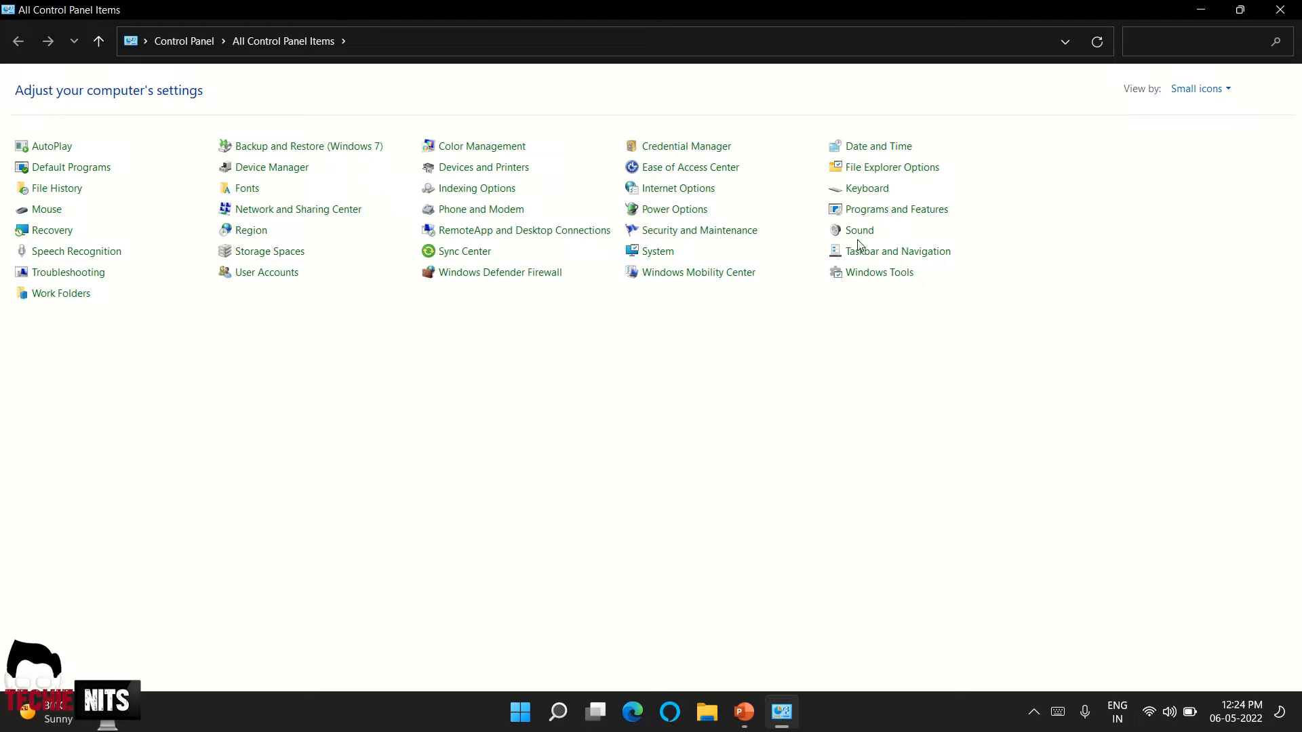
pyautogui.moveTo(896, 209)
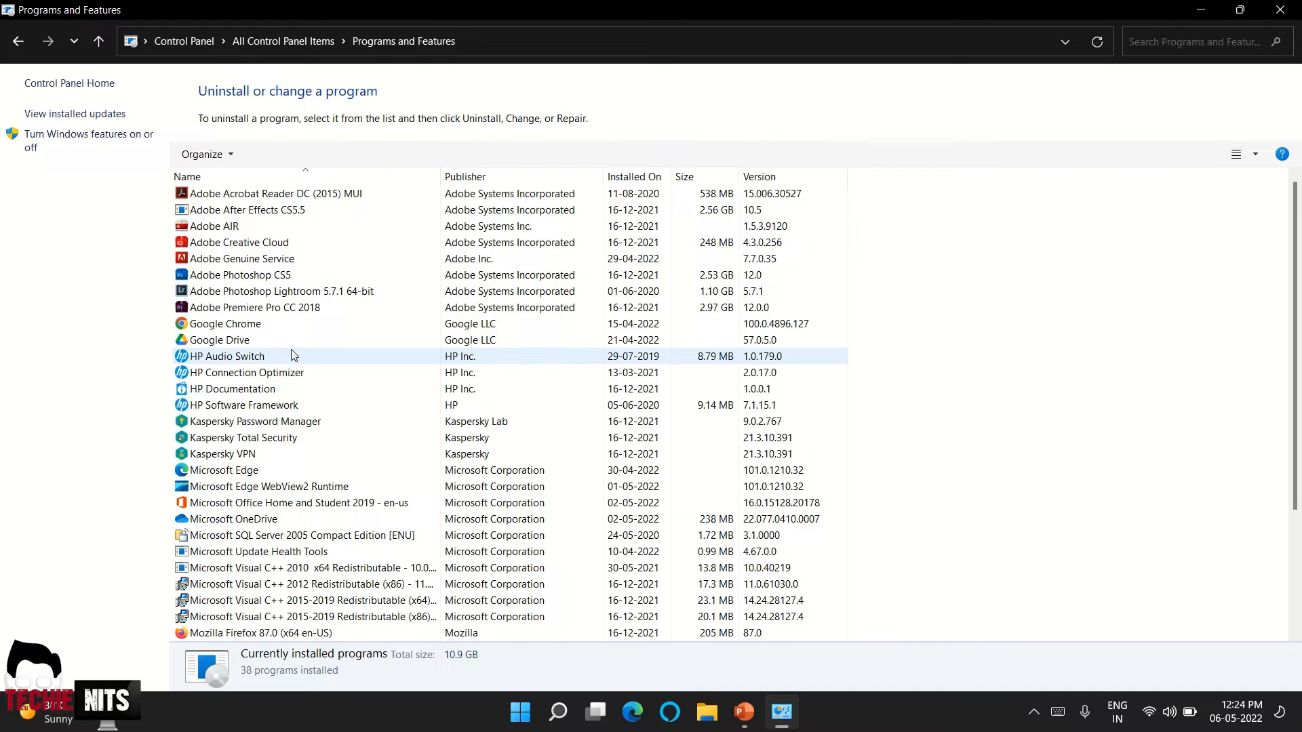
# Start uninstalling Mozilla Firefox 87.0 (x64 en-US) from Programs and Features
pyautogui.scroll(-3)
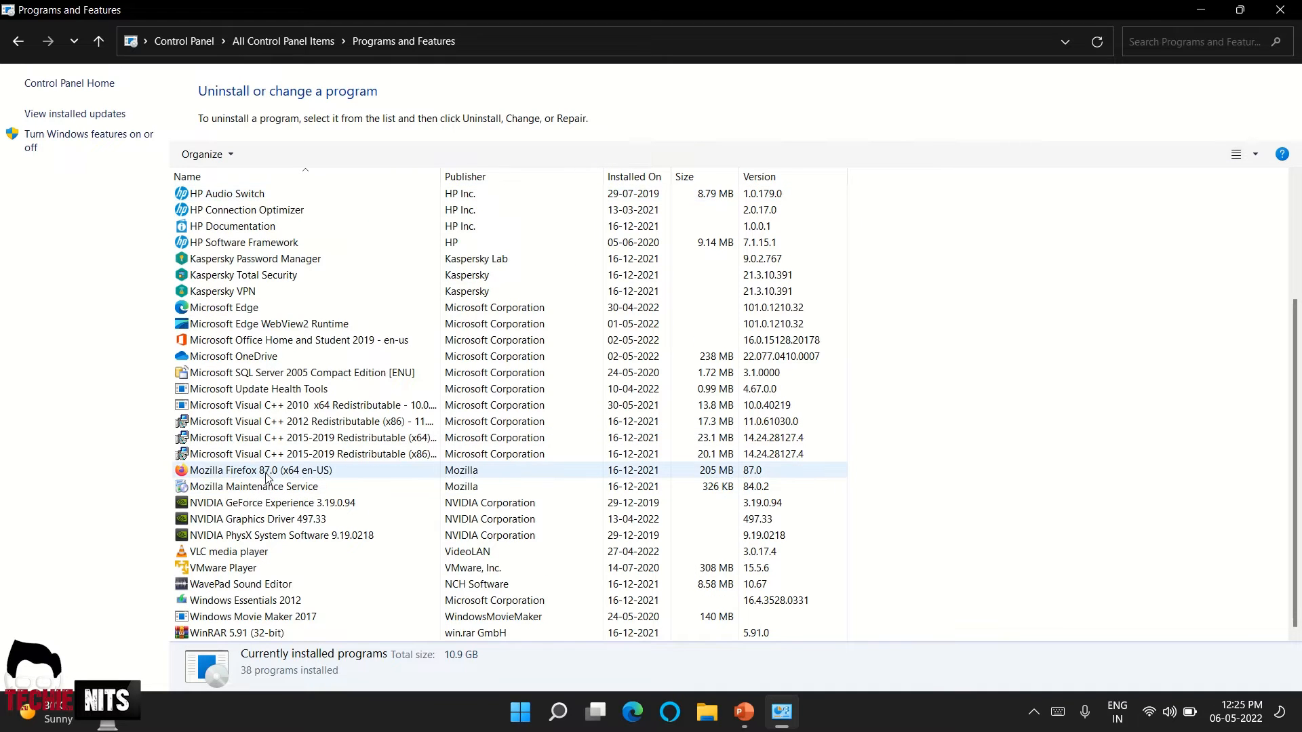
pyautogui.click(261, 471)
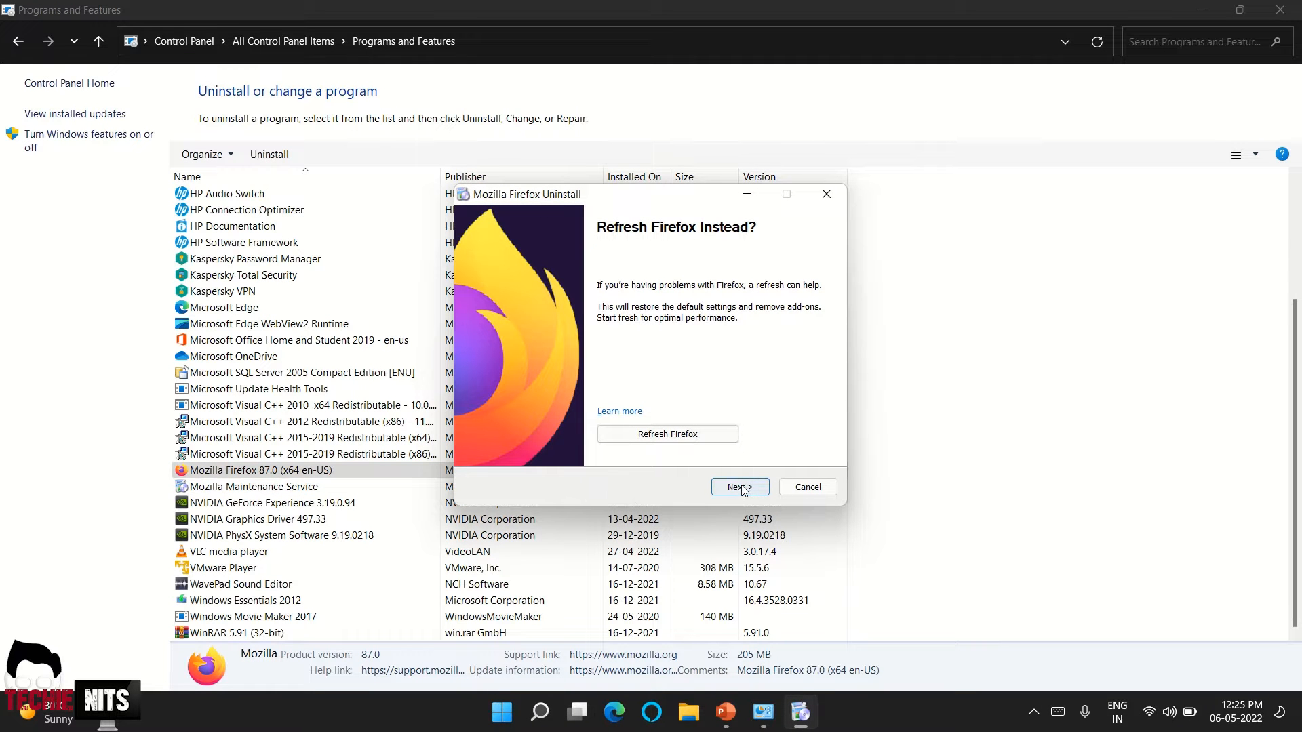
# Skip the Firefox refresh, uninstall Firefox, and finish the wizard
pyautogui.click(734, 487)
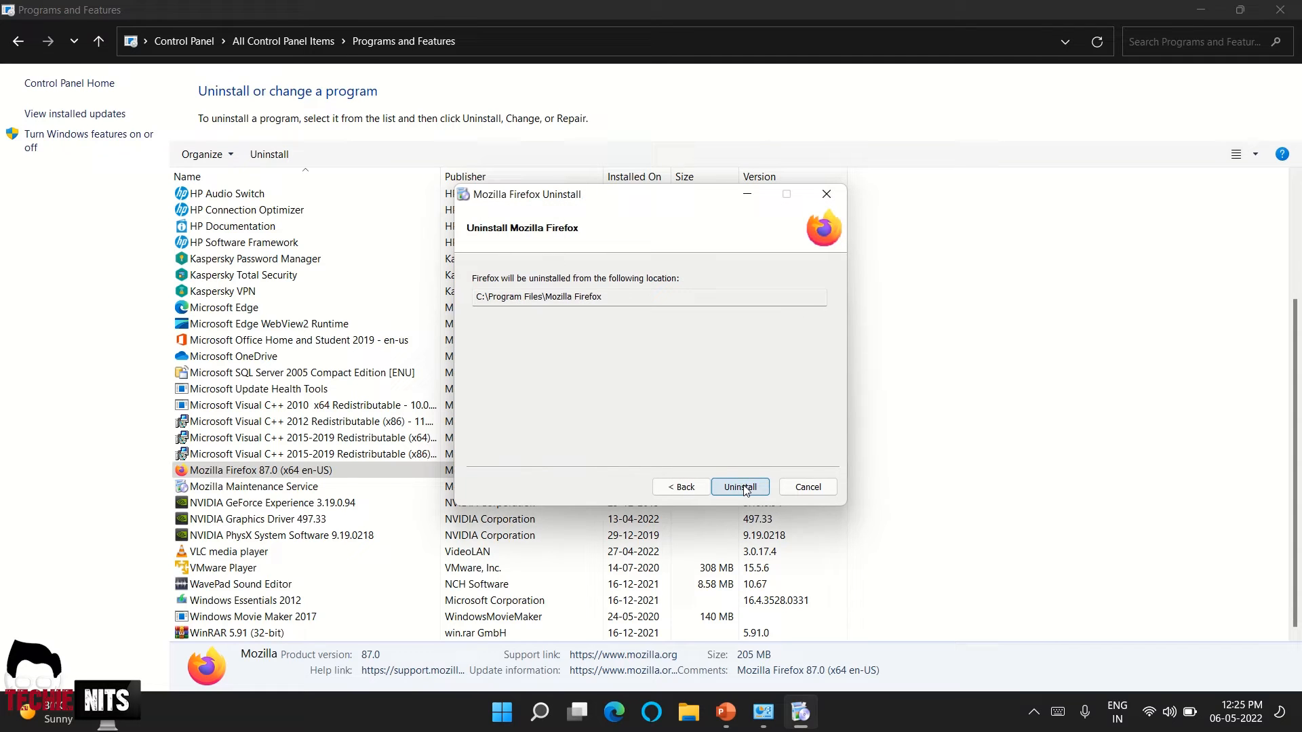
pyautogui.click(740, 487)
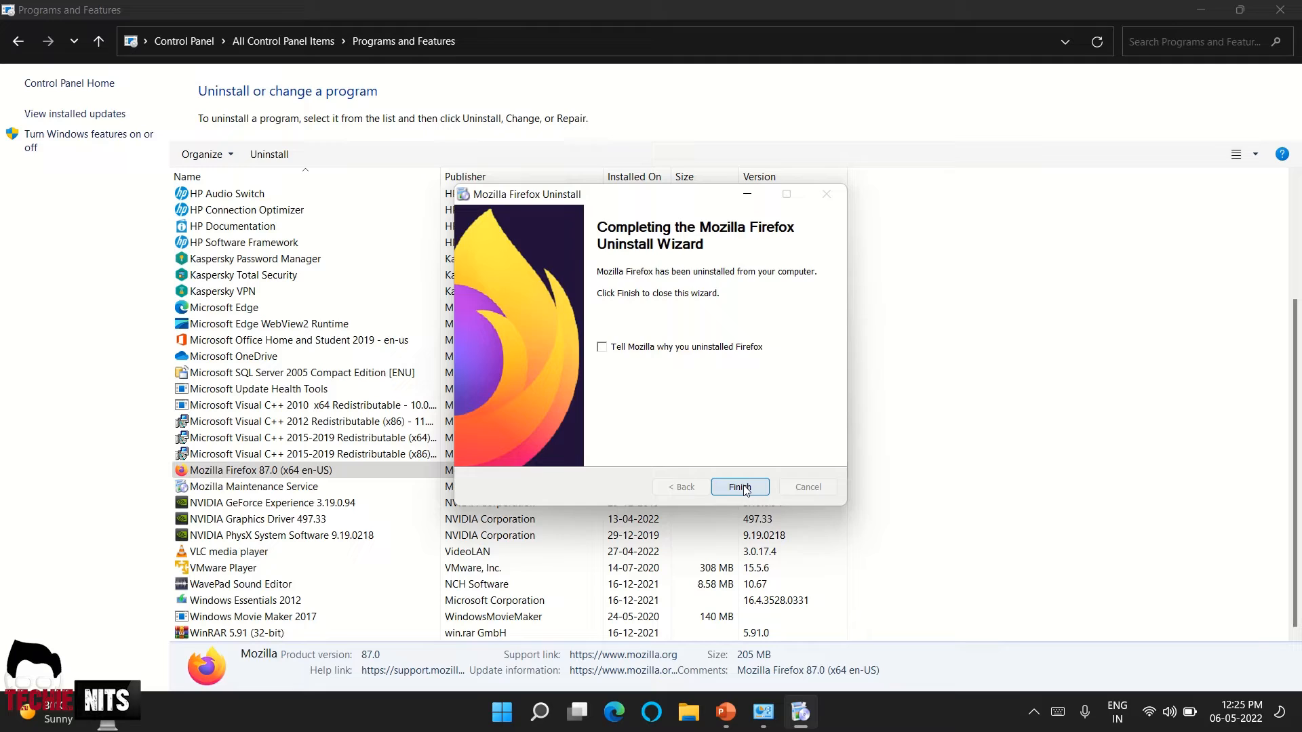
pyautogui.click(738, 487)
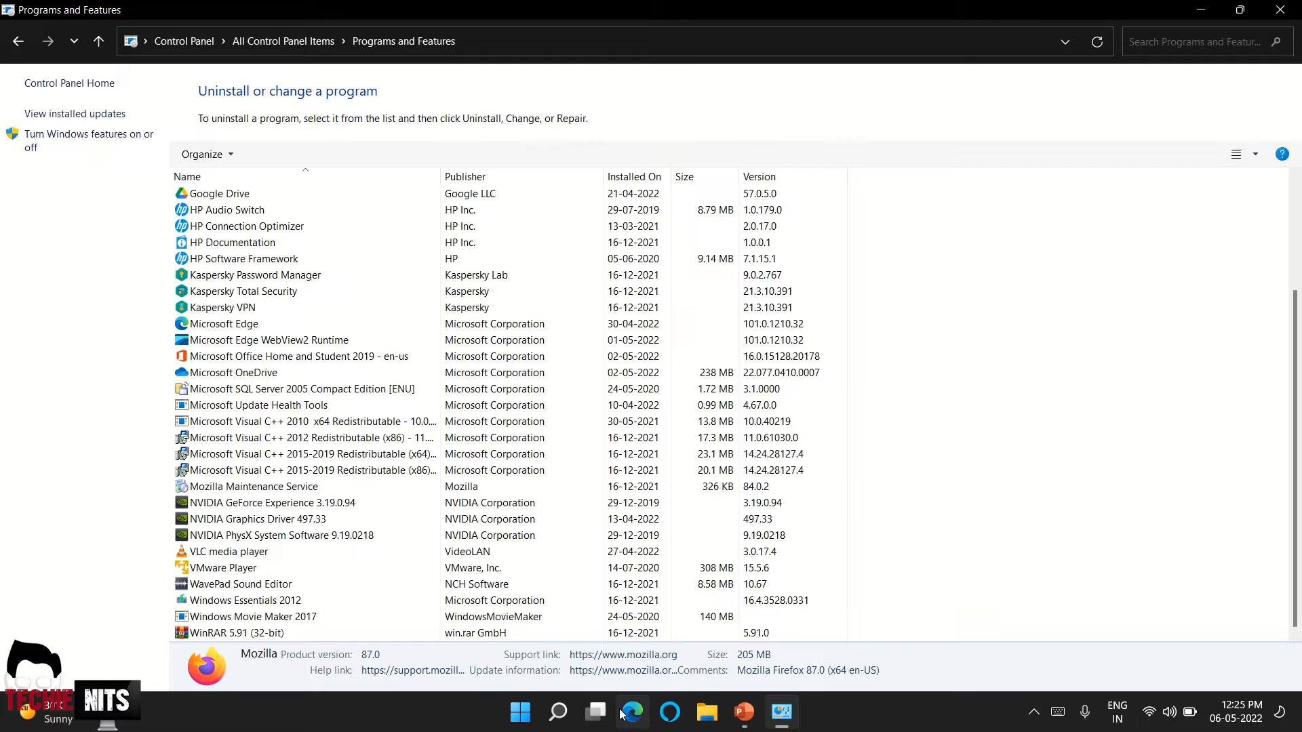
# Search Windows for 'settings' and launch the Settings app
pyautogui.click(558, 712)
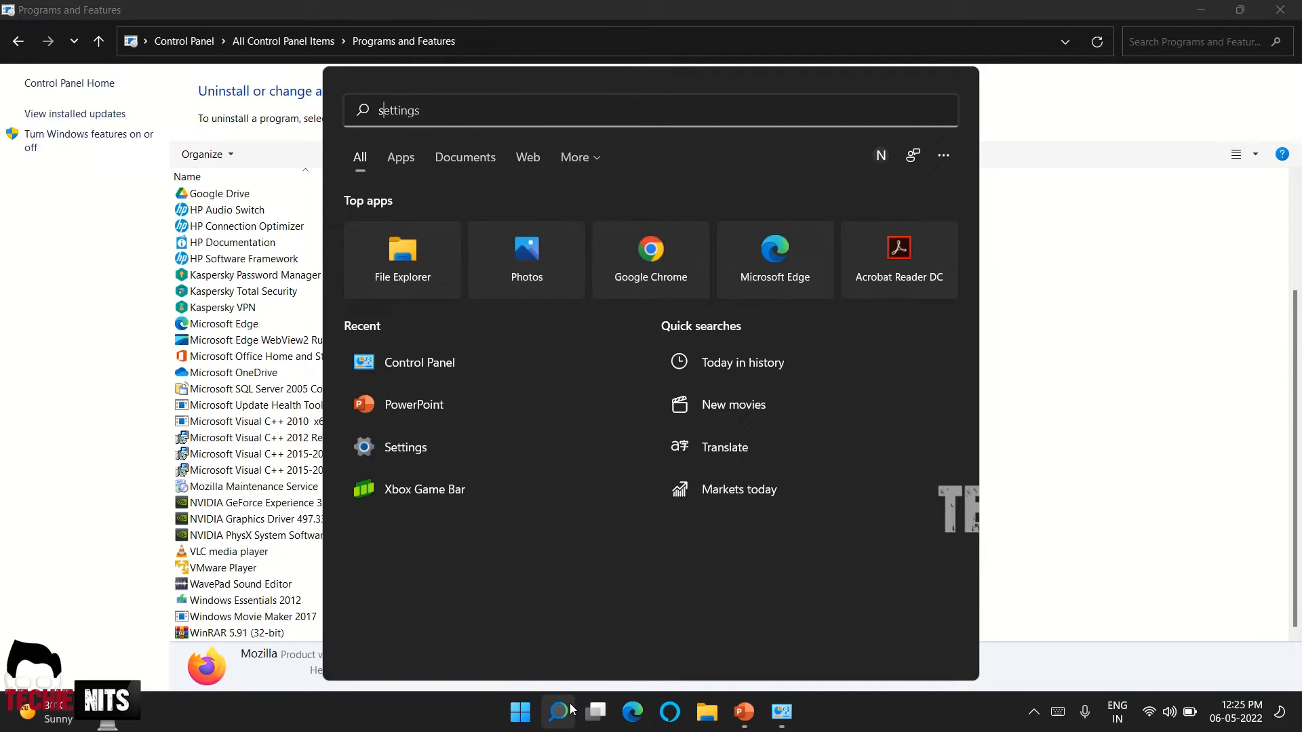
pyautogui.write('settings')
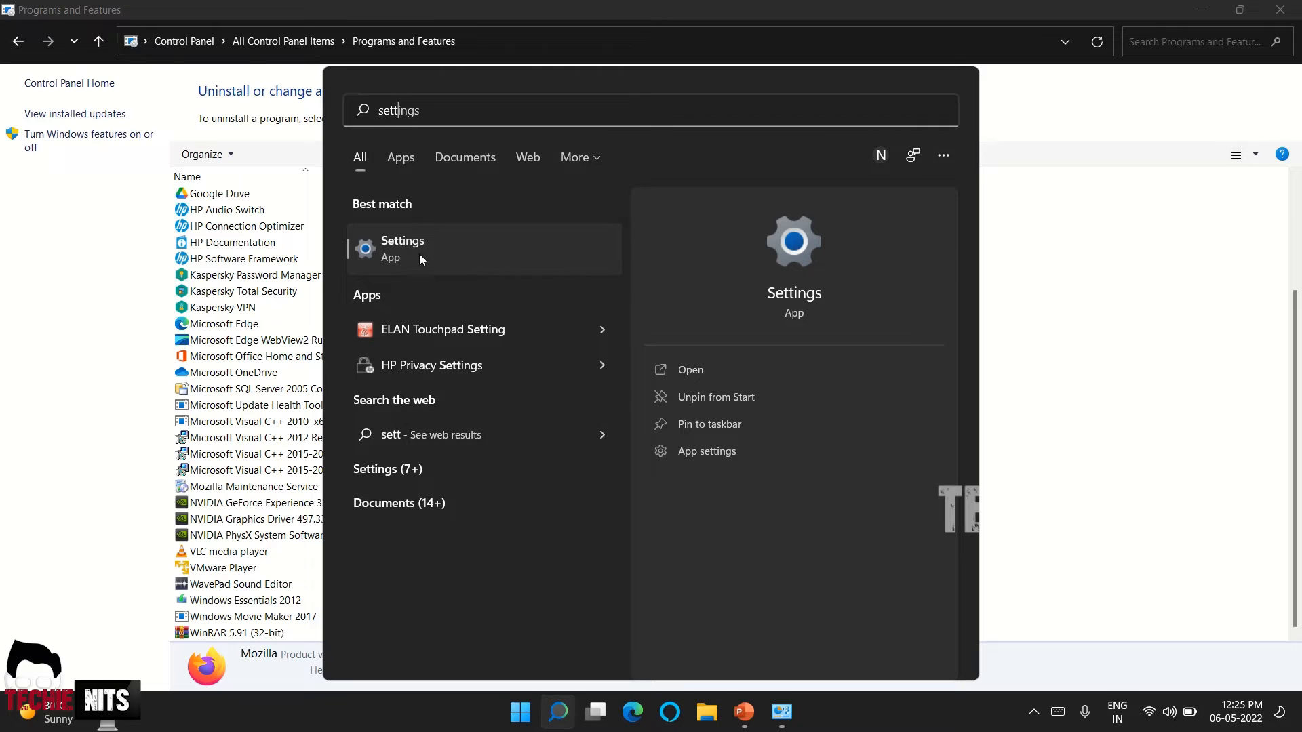
pyautogui.click(402, 247)
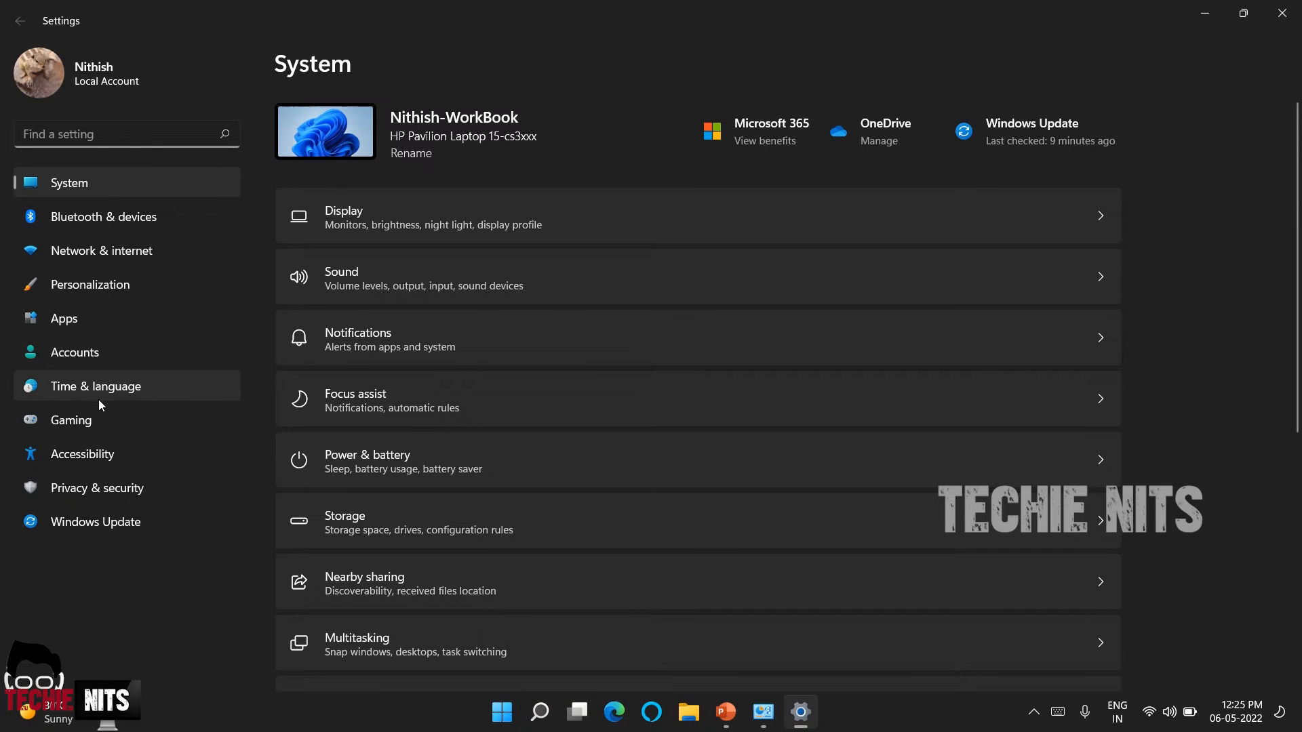
pyautogui.moveTo(94, 324)
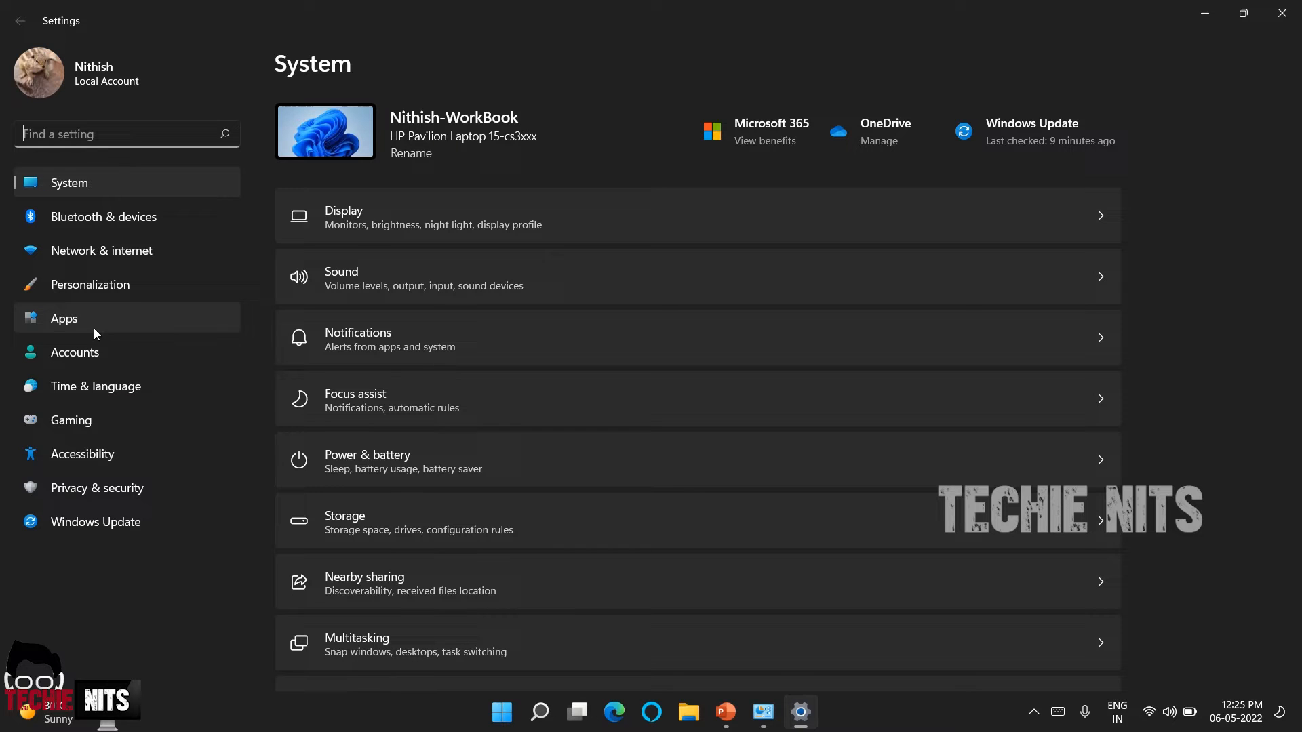
# Go to the Apps page from the Settings navigation pane
pyautogui.click(64, 317)
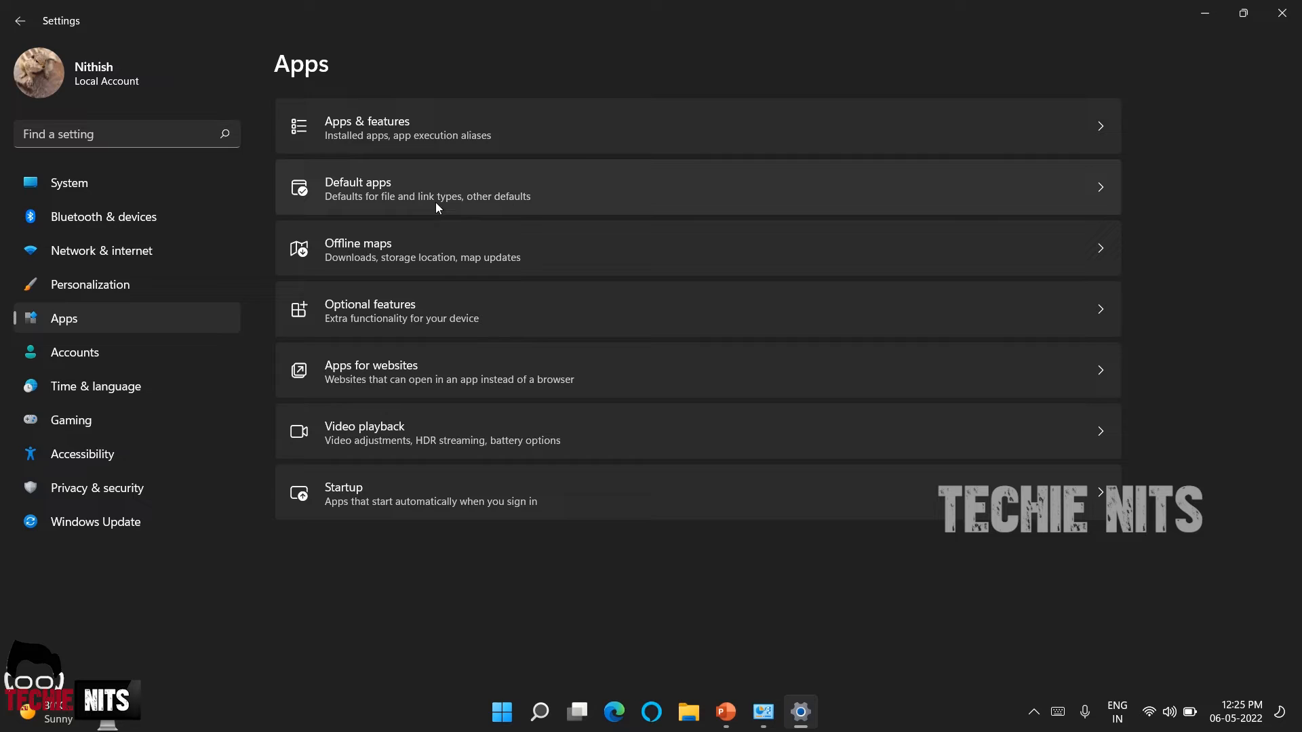
pyautogui.moveTo(779, 119)
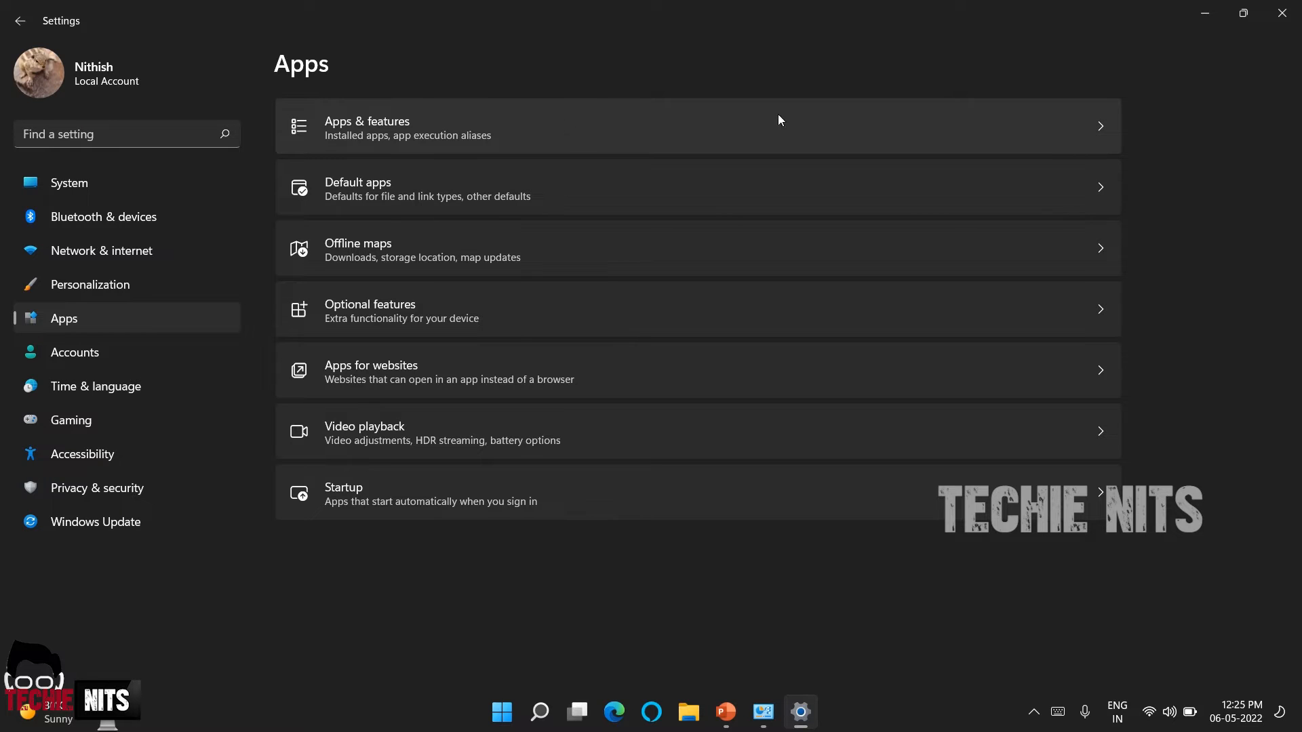
# Show the Apps & features installed-app list (84 apps found) and browse down it
pyautogui.click(365, 126)
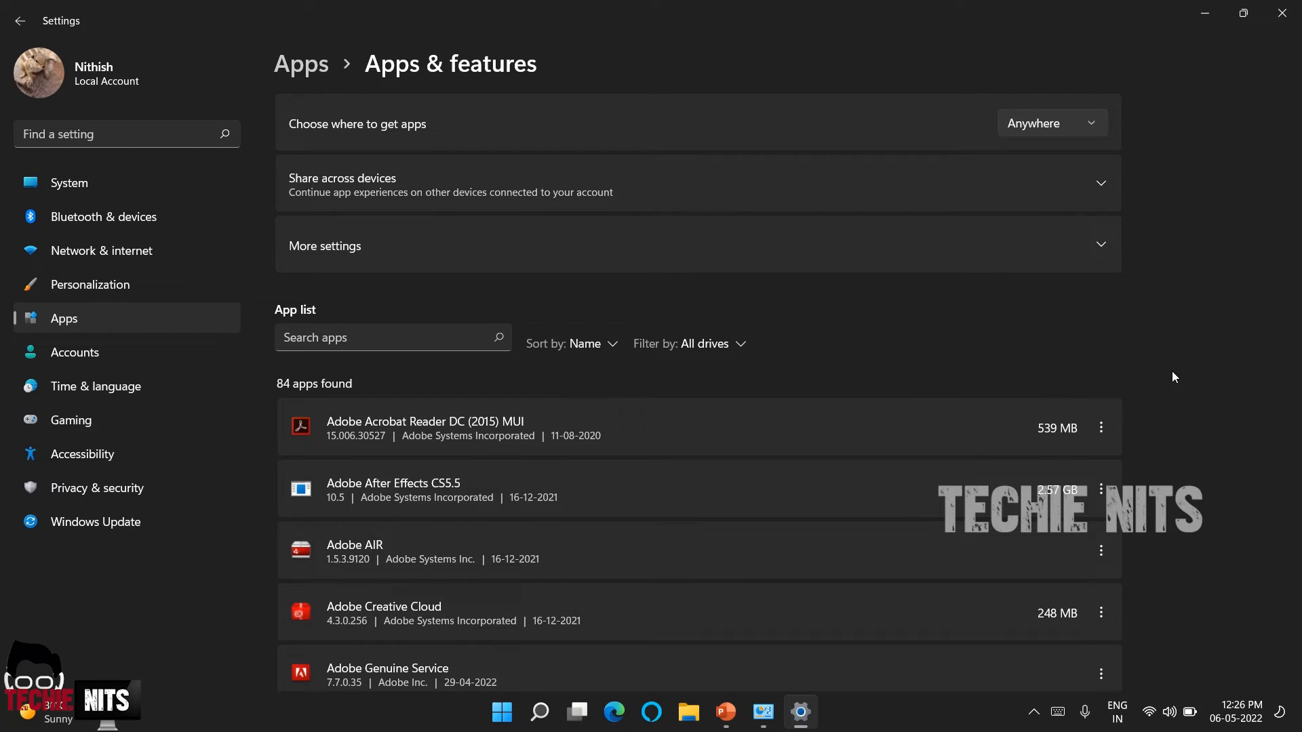
pyautogui.scroll(-3)
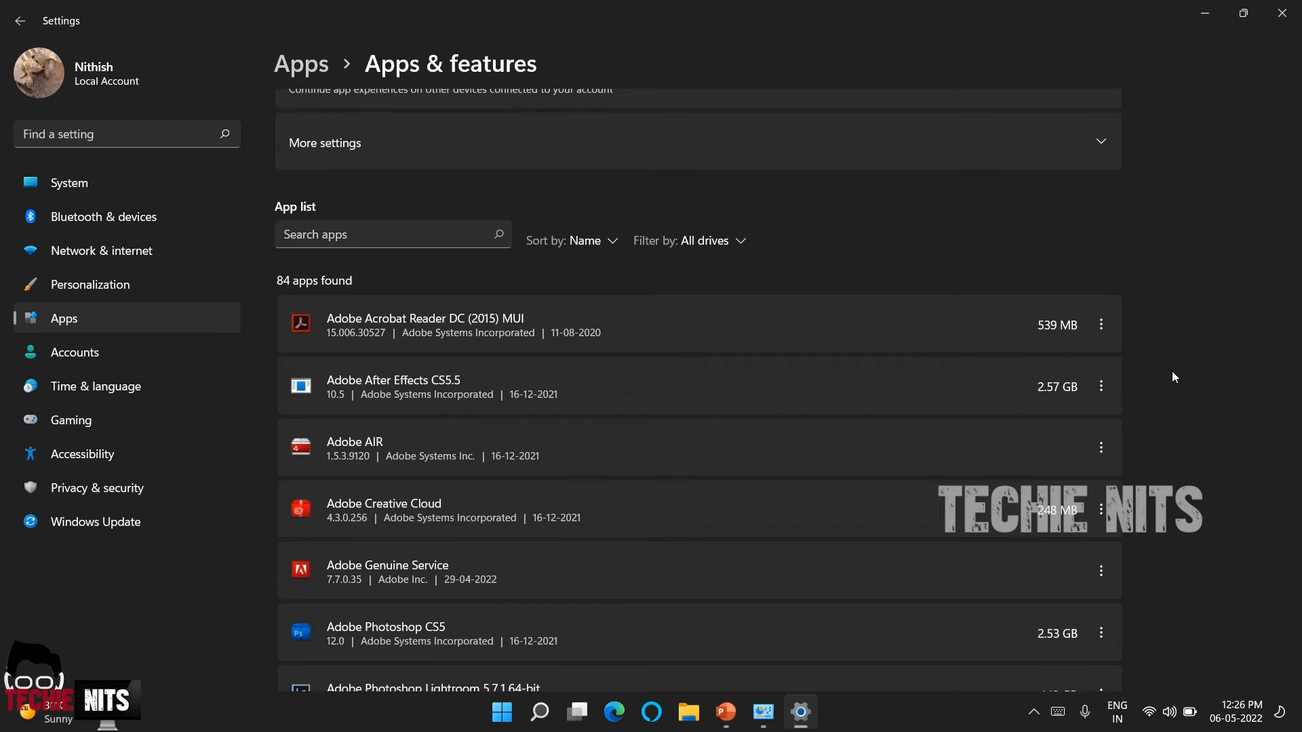
pyautogui.scroll(-3)
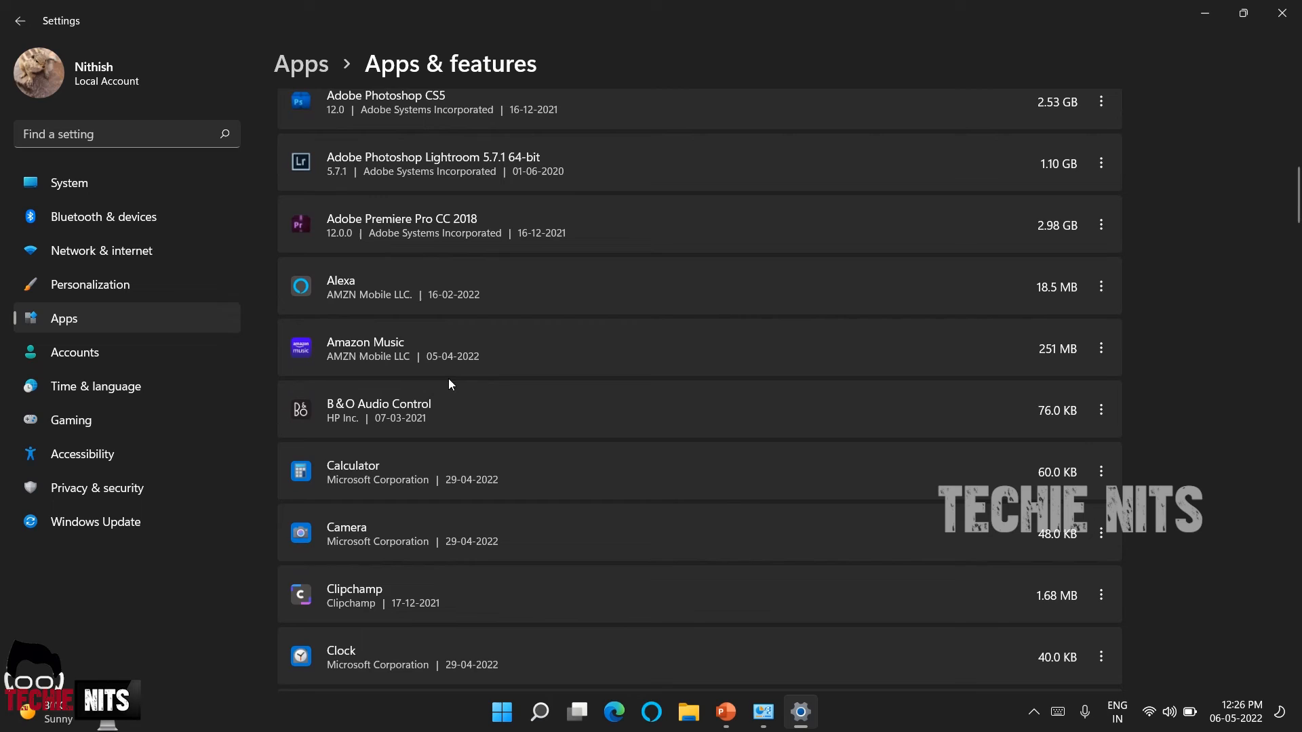
pyautogui.moveTo(412, 353)
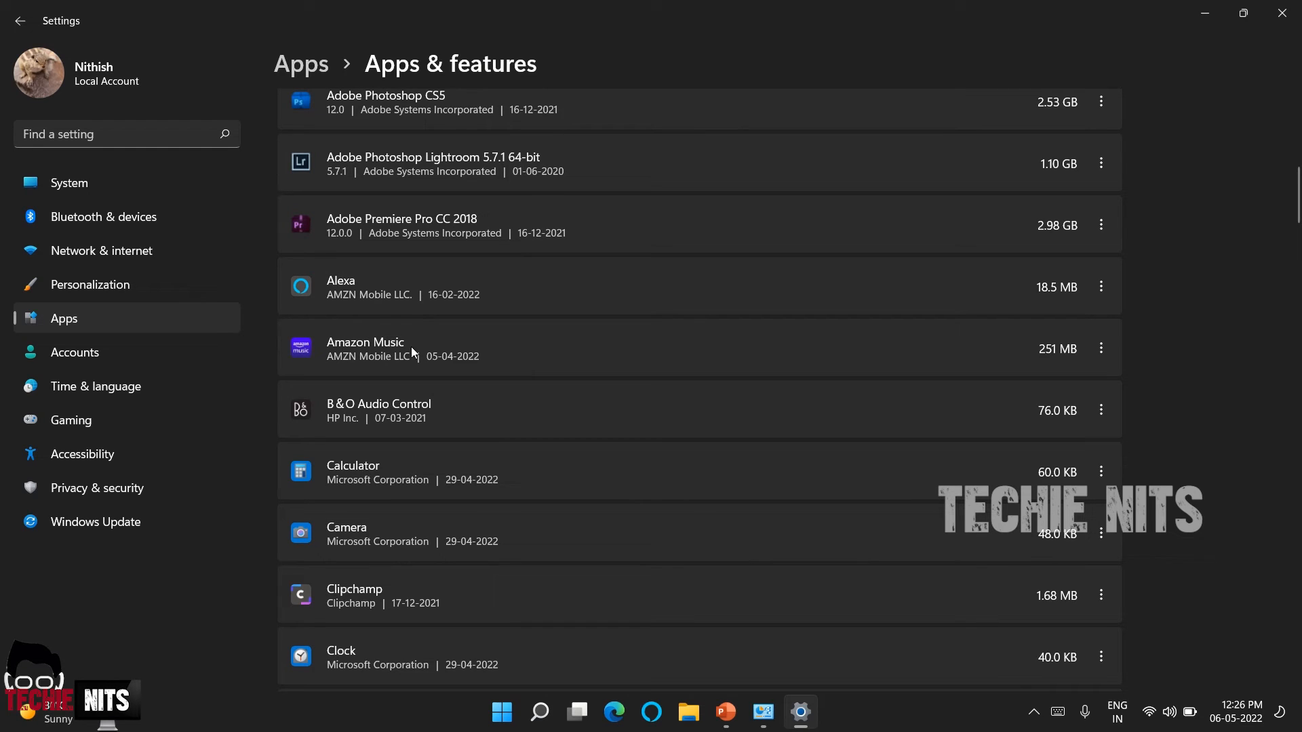
pyautogui.moveTo(727, 612)
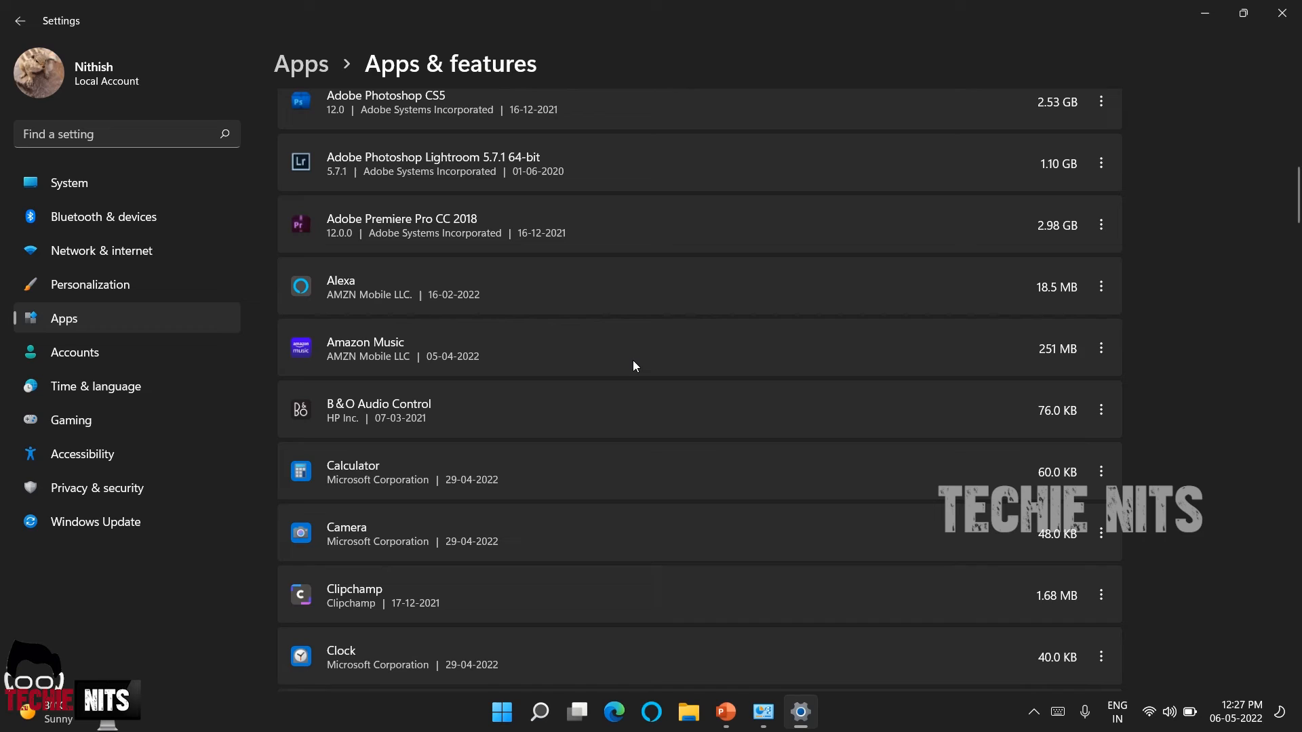
pyautogui.moveTo(1082, 363)
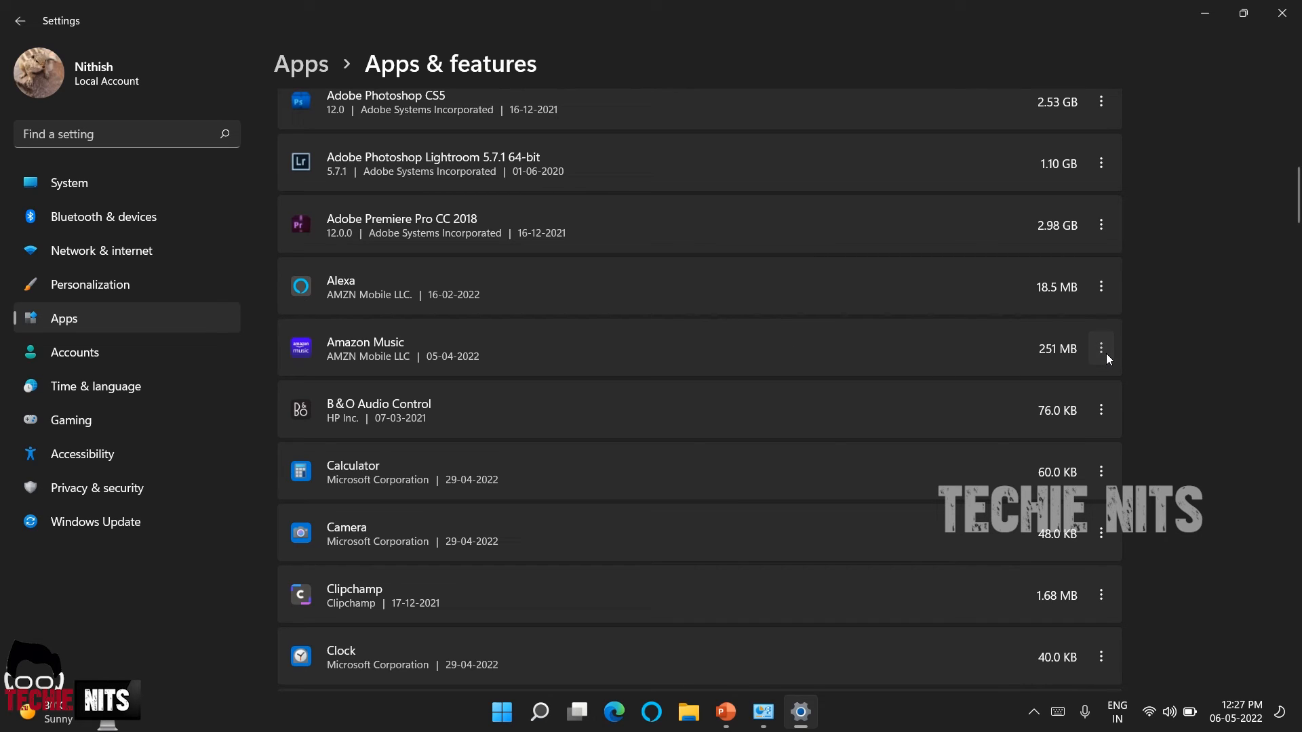
pyautogui.click(1100, 348)
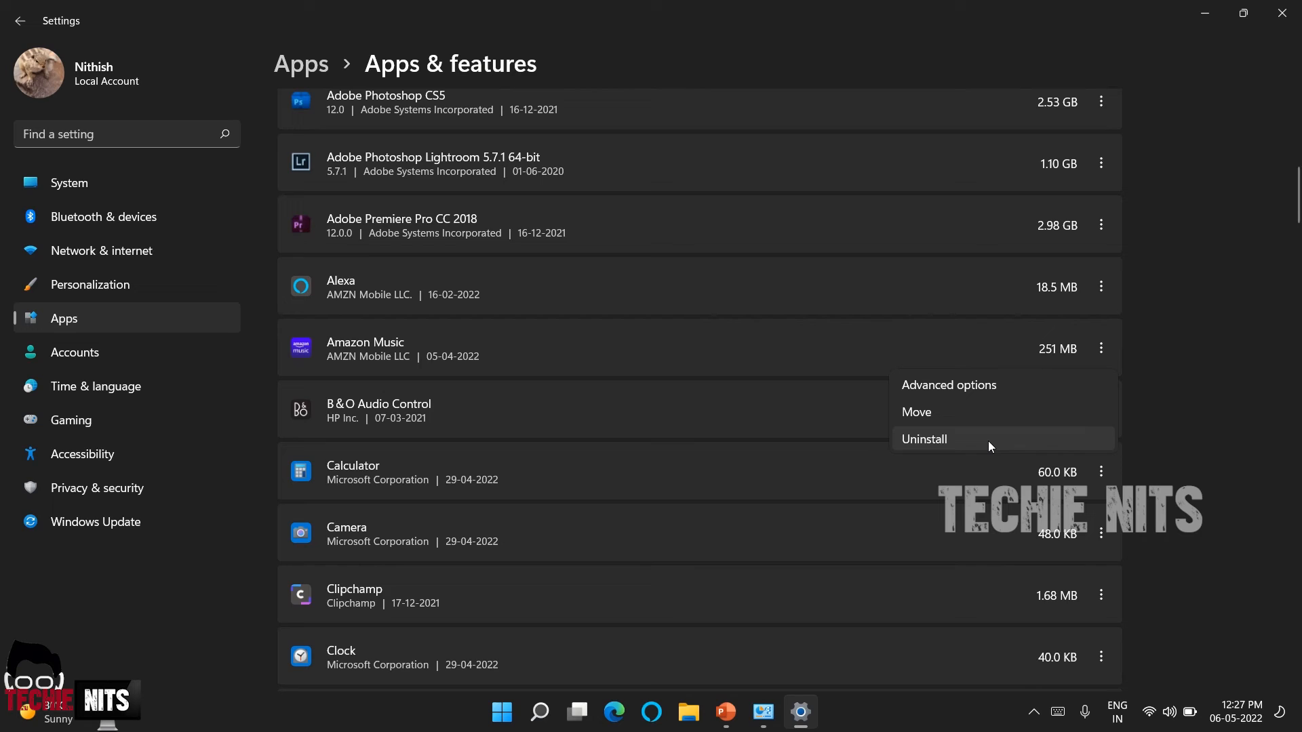
pyautogui.moveTo(954, 464)
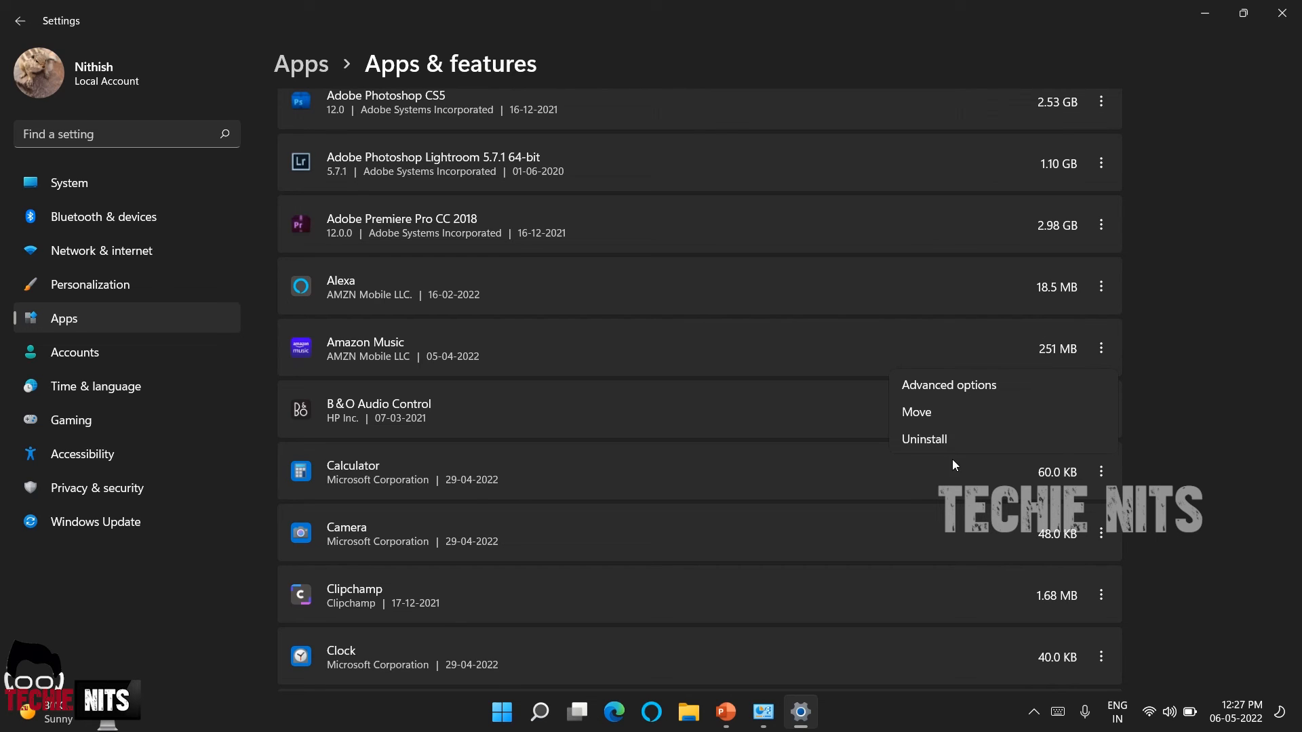
pyautogui.click(924, 438)
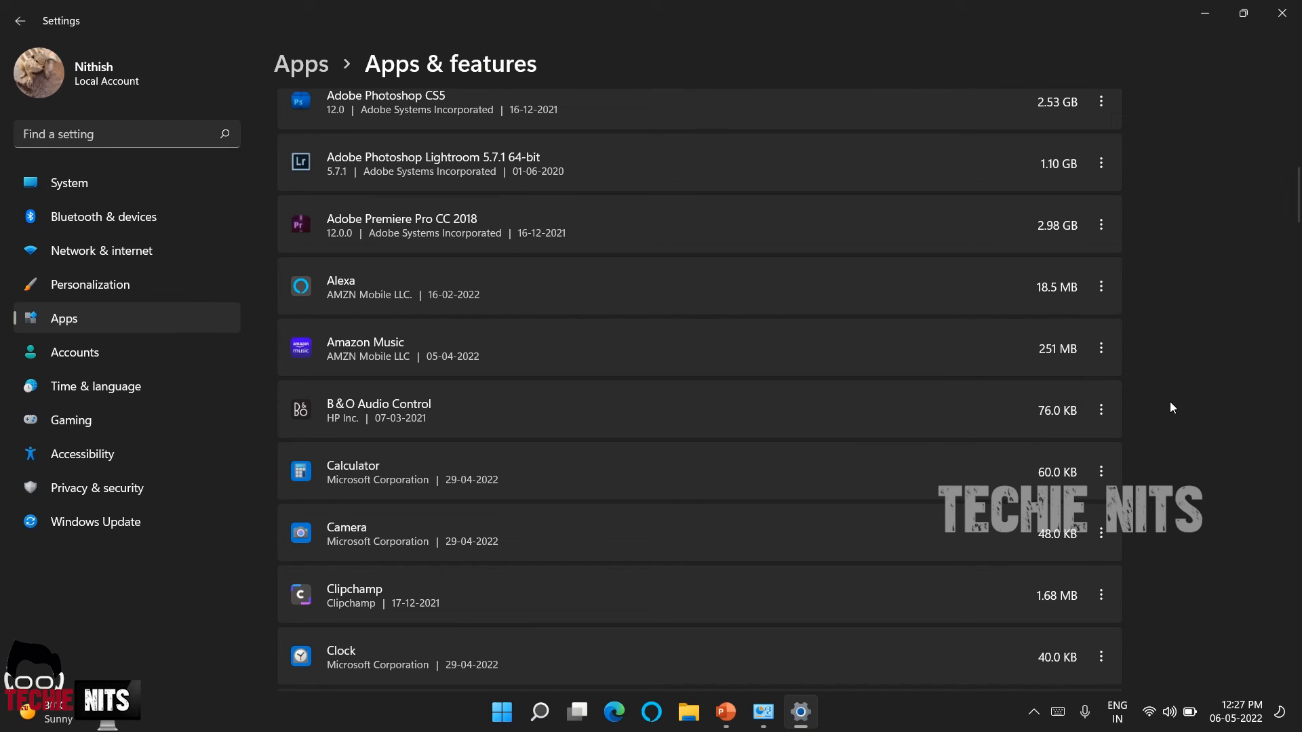
pyautogui.moveTo(394, 496)
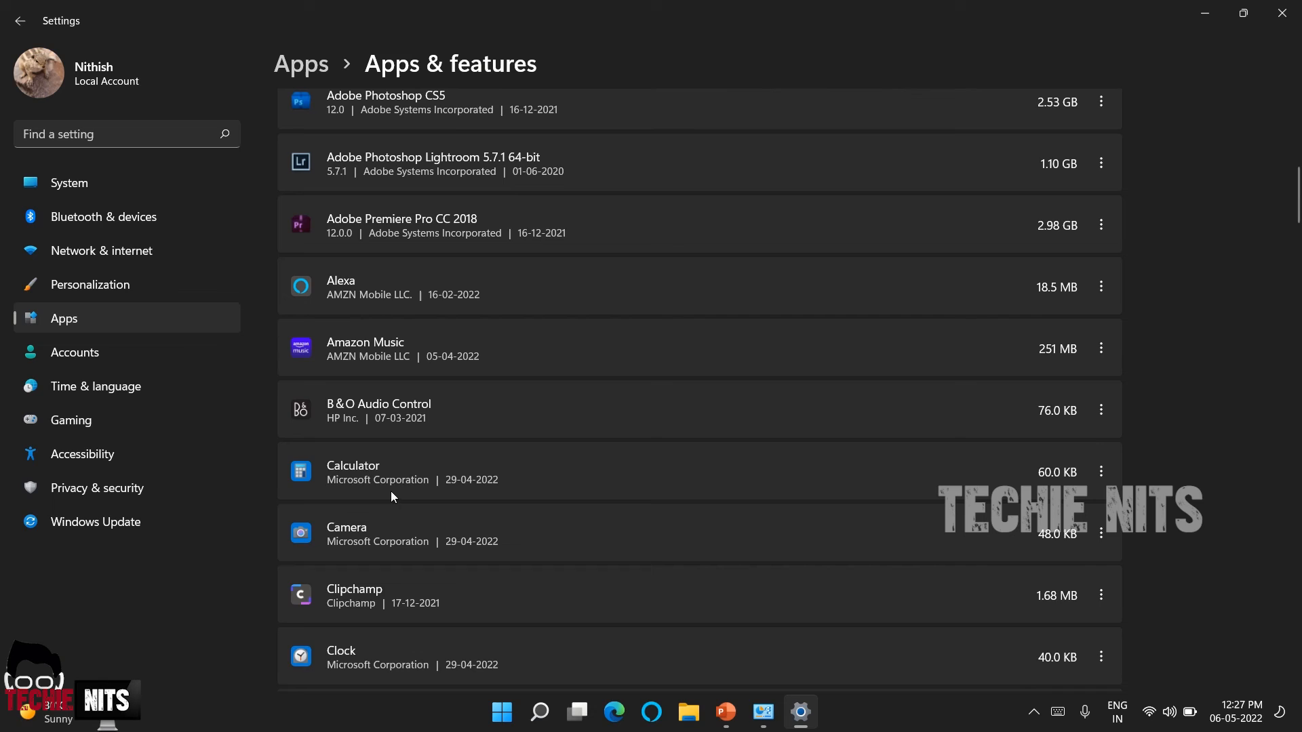
pyautogui.moveTo(385, 461)
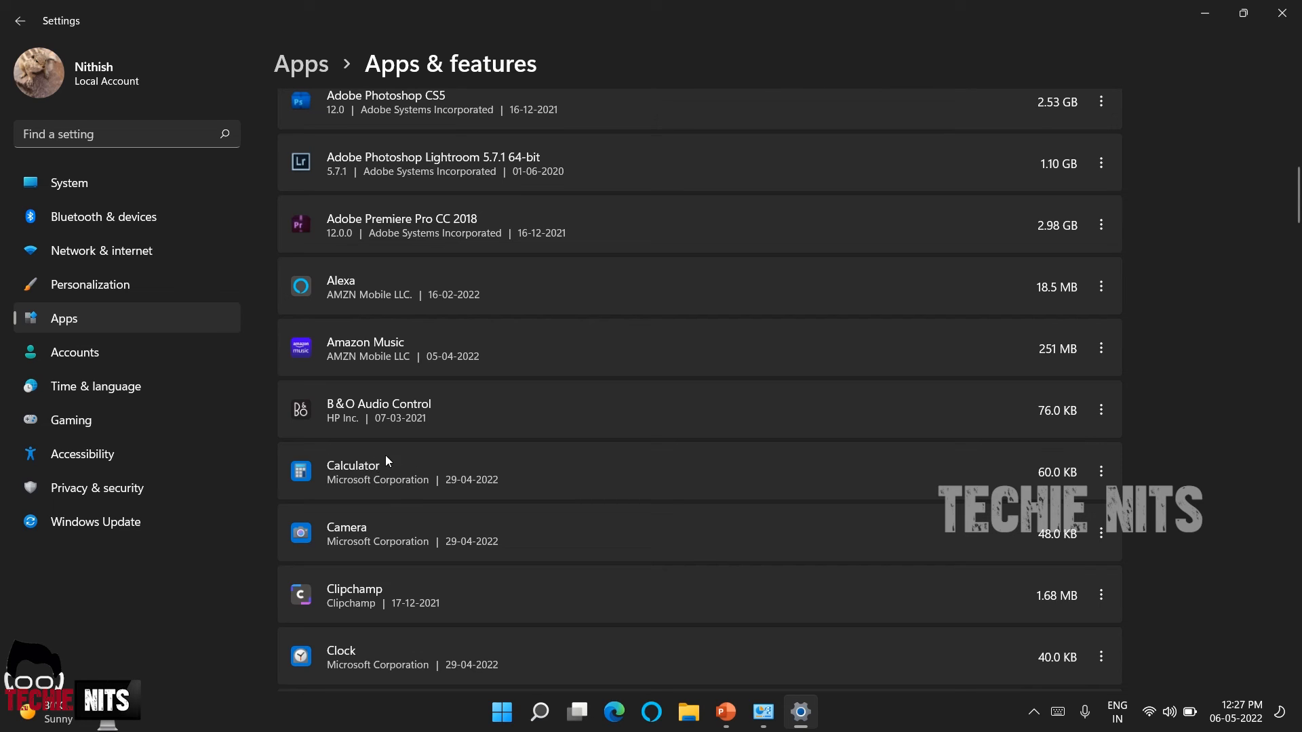
pyautogui.moveTo(1082, 468)
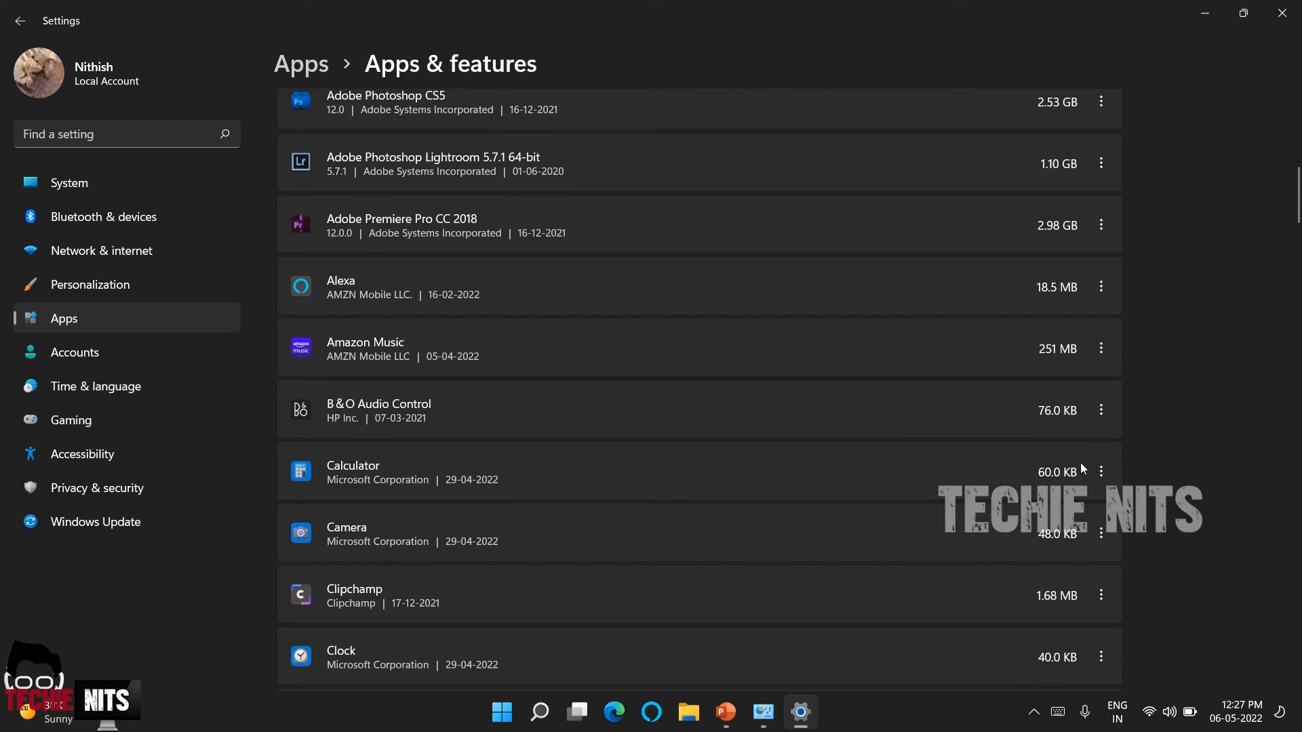
# Reveal the greyed-out Move and Uninstall options for Calculator and then Camera
pyautogui.click(1102, 472)
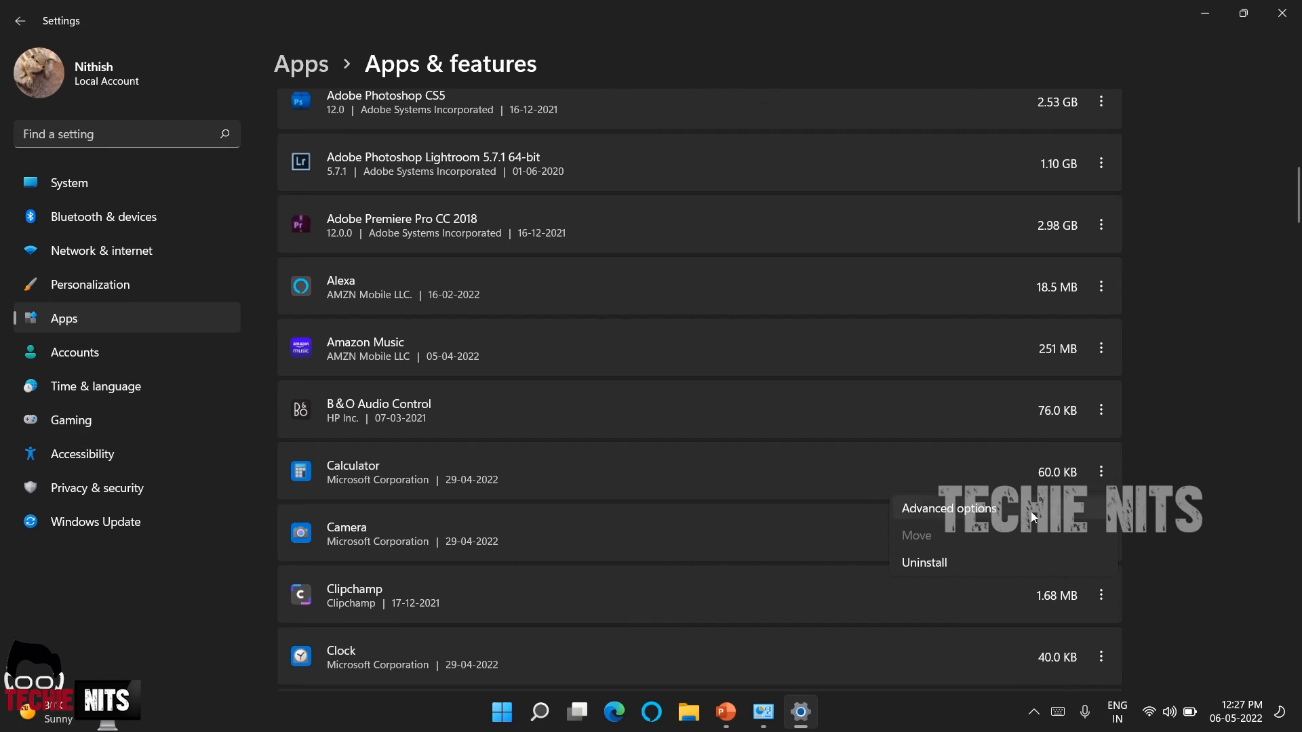
pyautogui.moveTo(1009, 519)
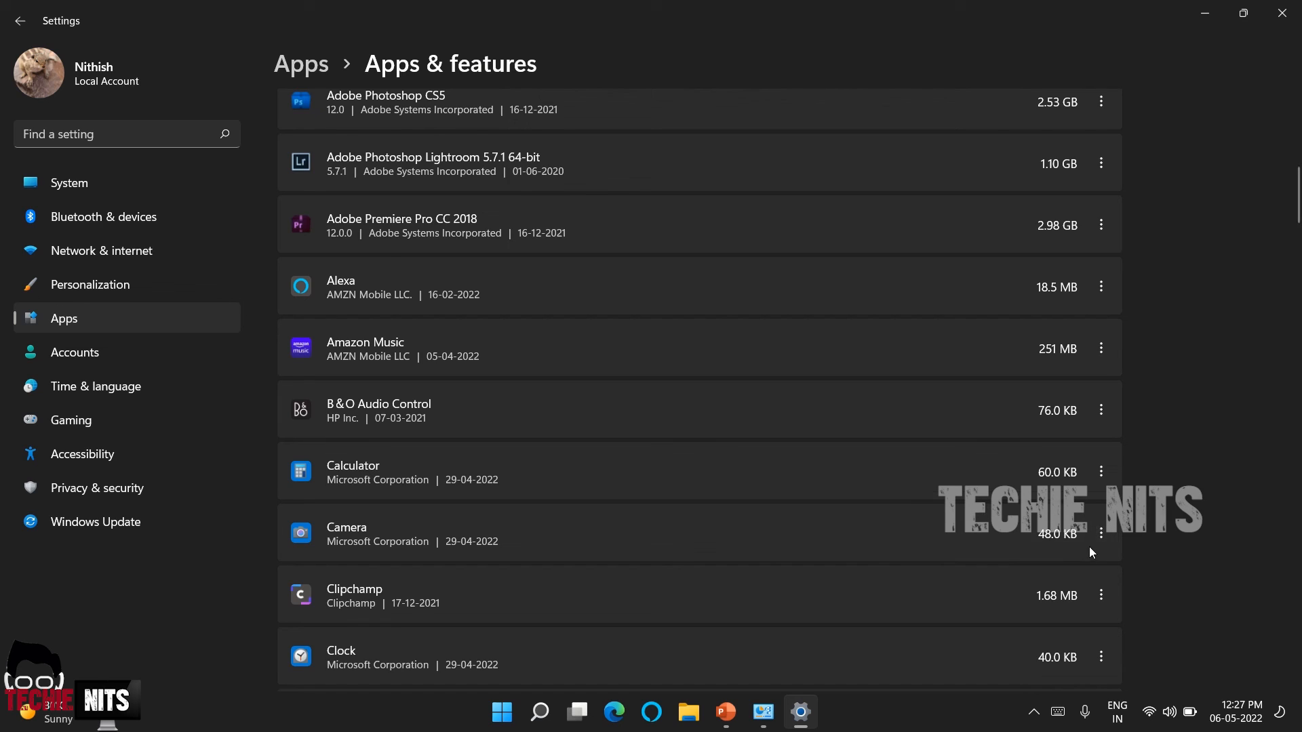
pyautogui.click(1101, 534)
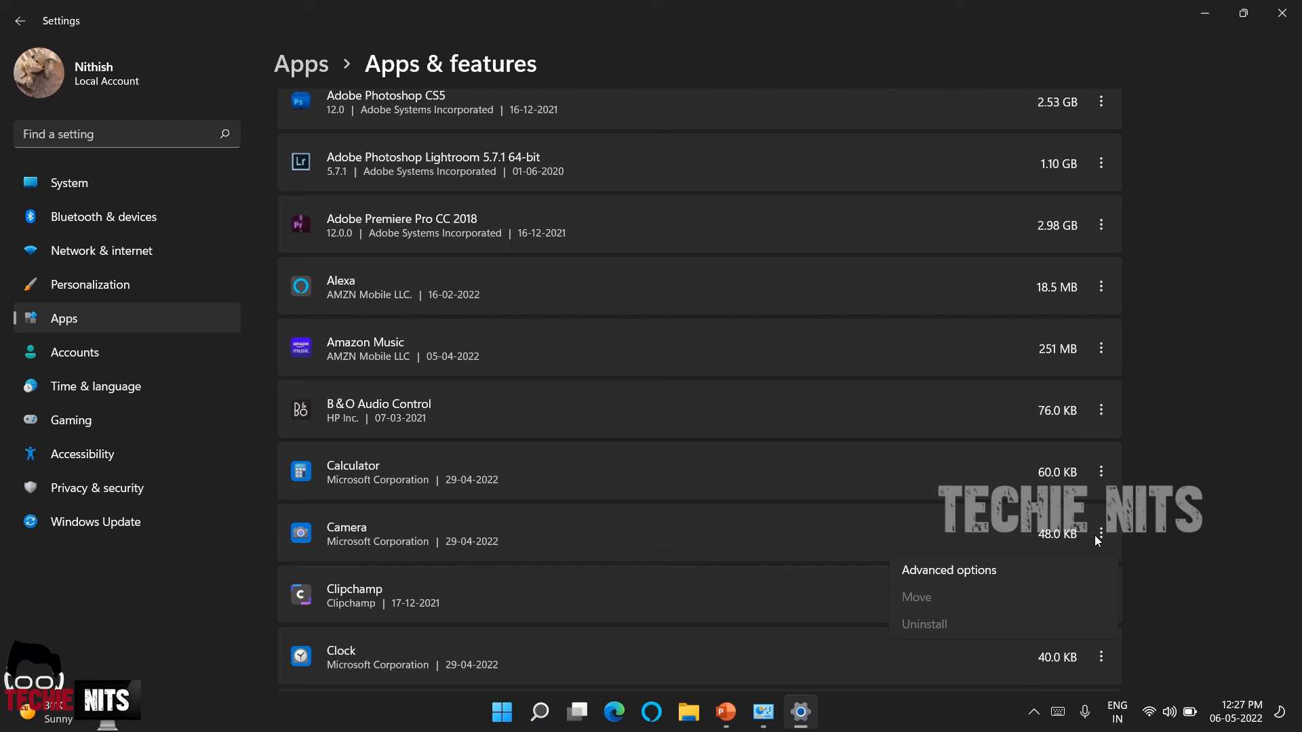
pyautogui.moveTo(1146, 540)
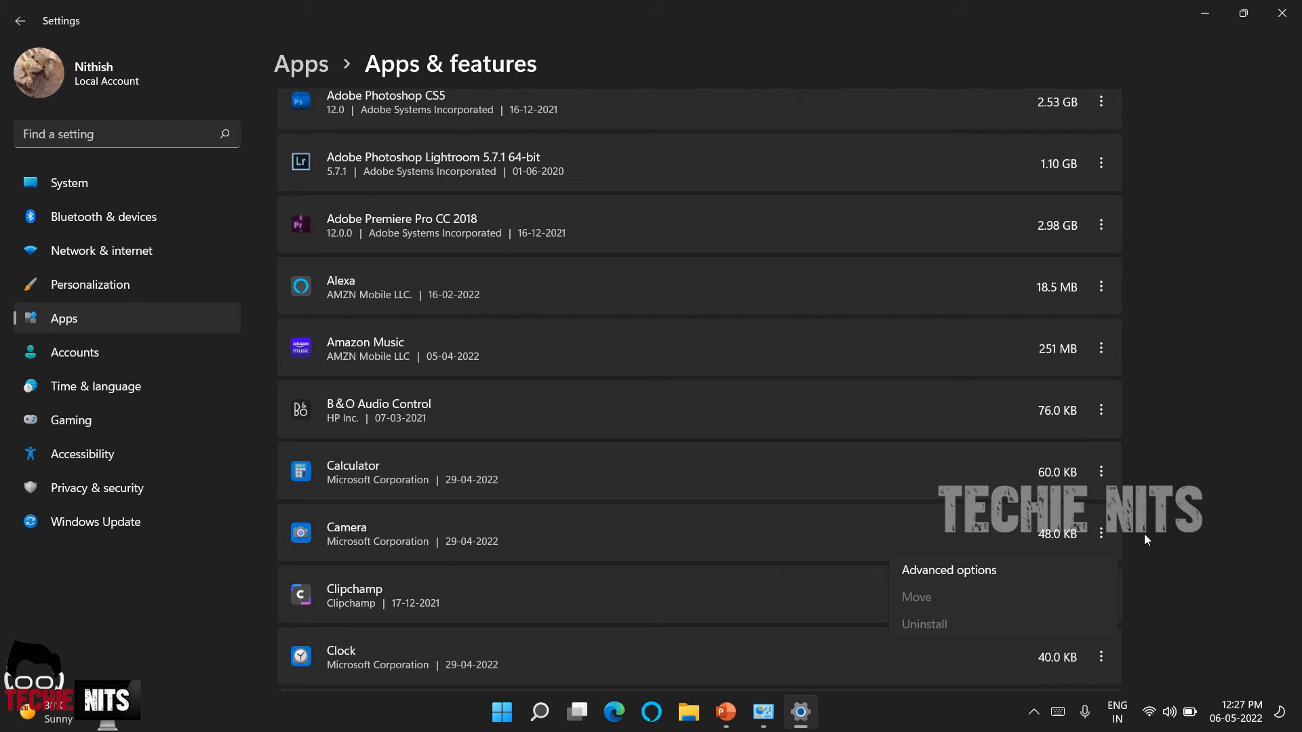